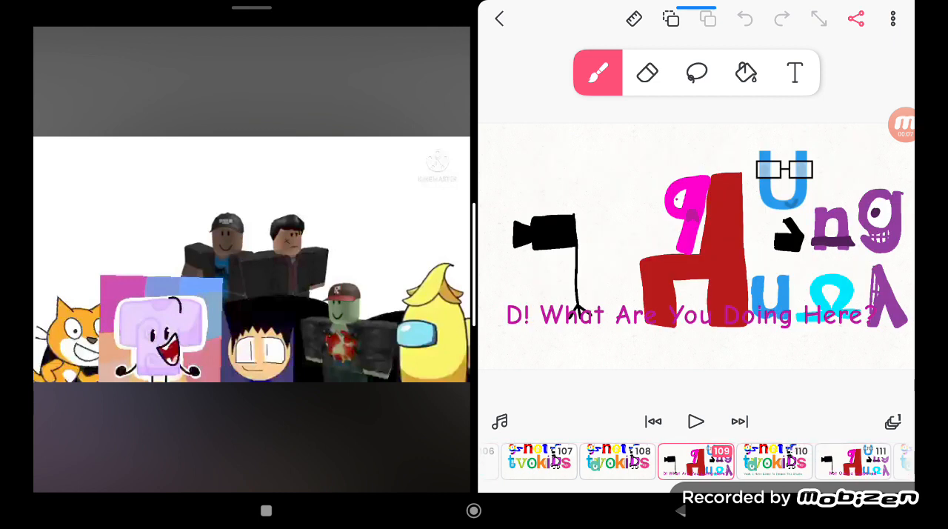
- Advance the timeline to frame 110 showing the logo characters with the invasion caption
click(738, 421)
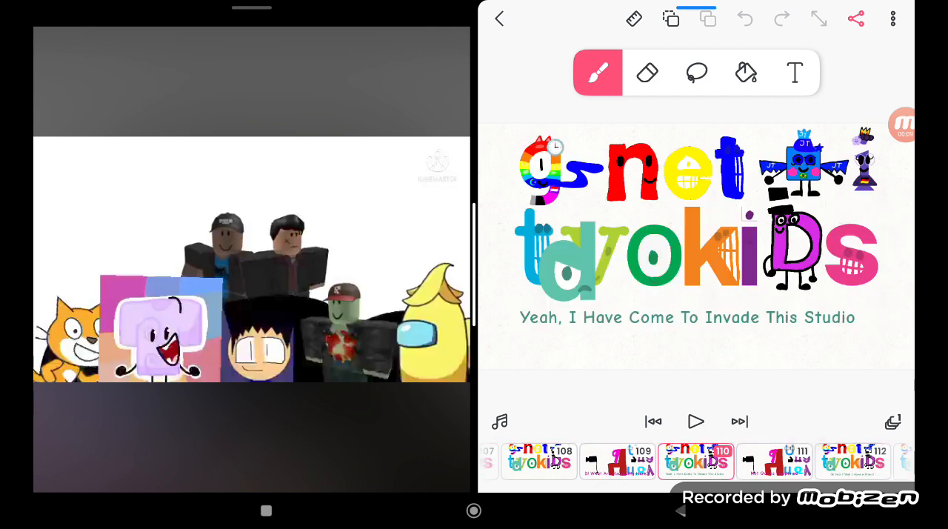